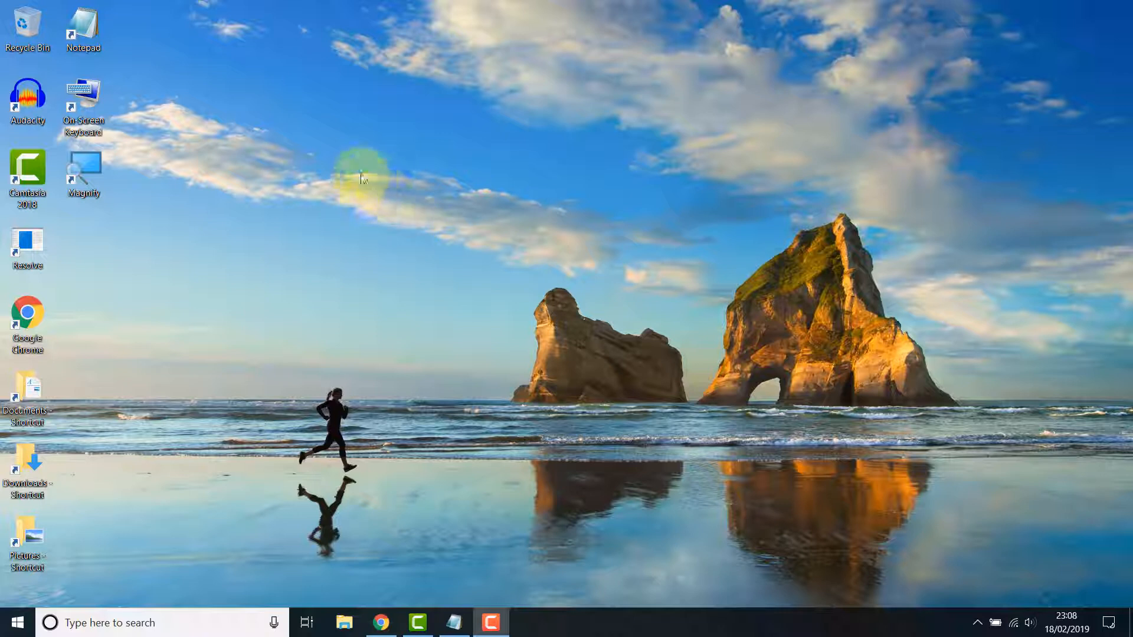
- Turn off Show desktop icons from the desktop View menu
right_click(421, 193)
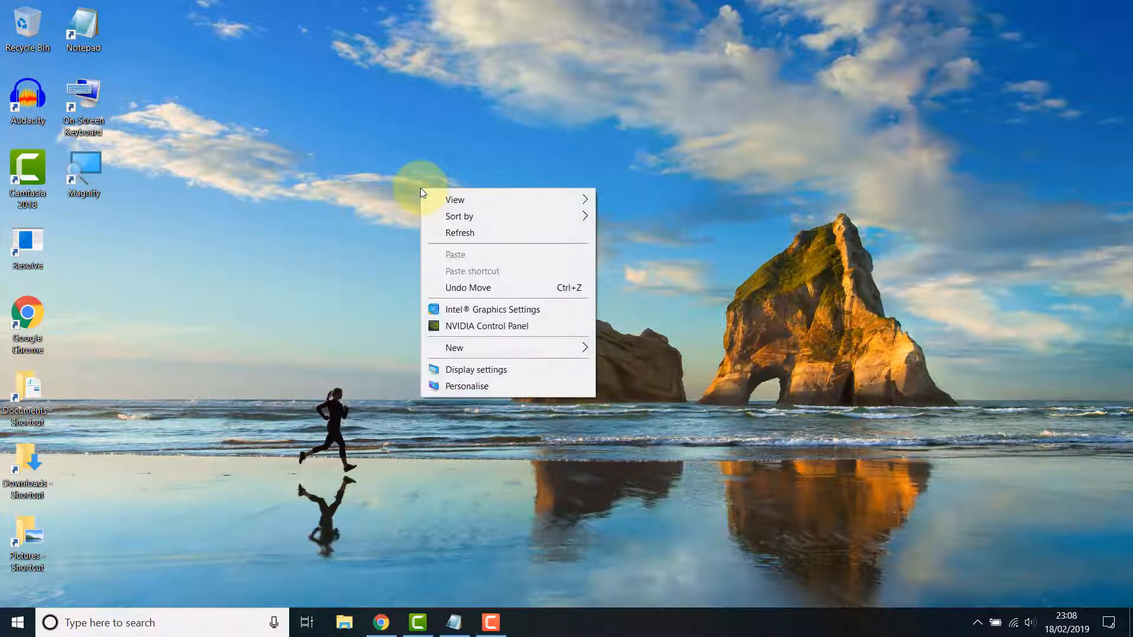
click(455, 200)
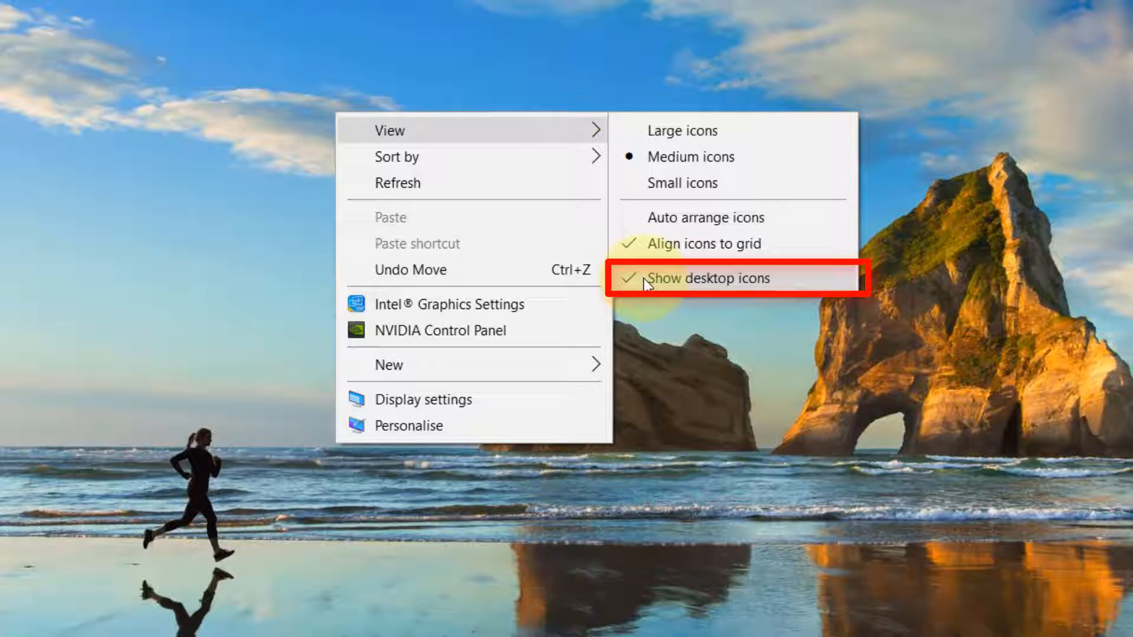
click(708, 277)
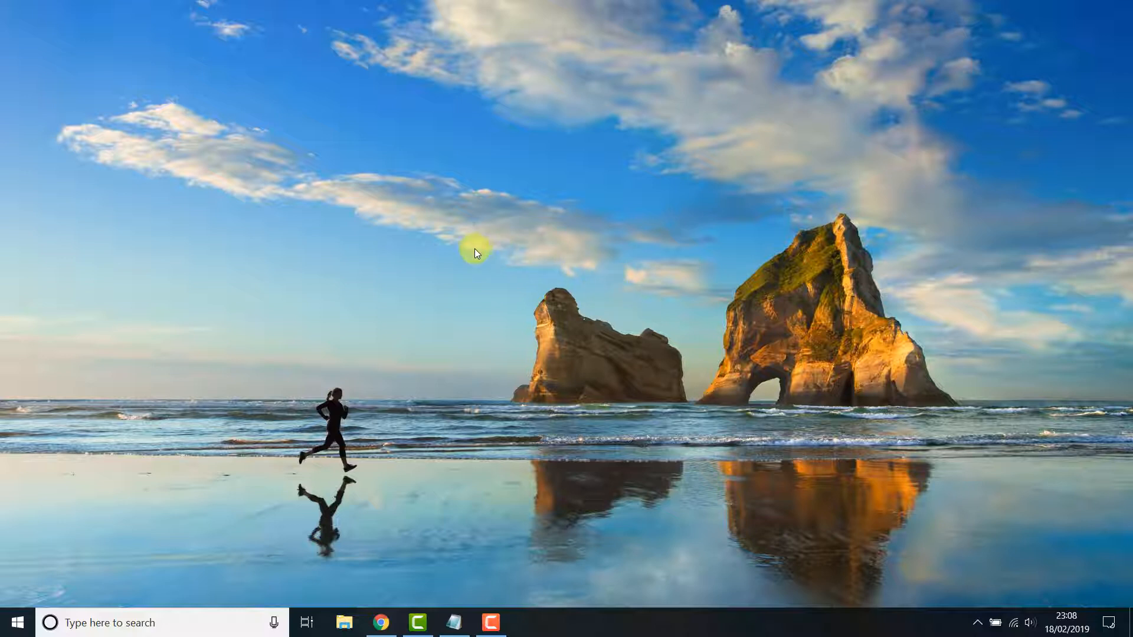
- Turn Show desktop icons back on from the desktop View menu
right_click(475, 253)
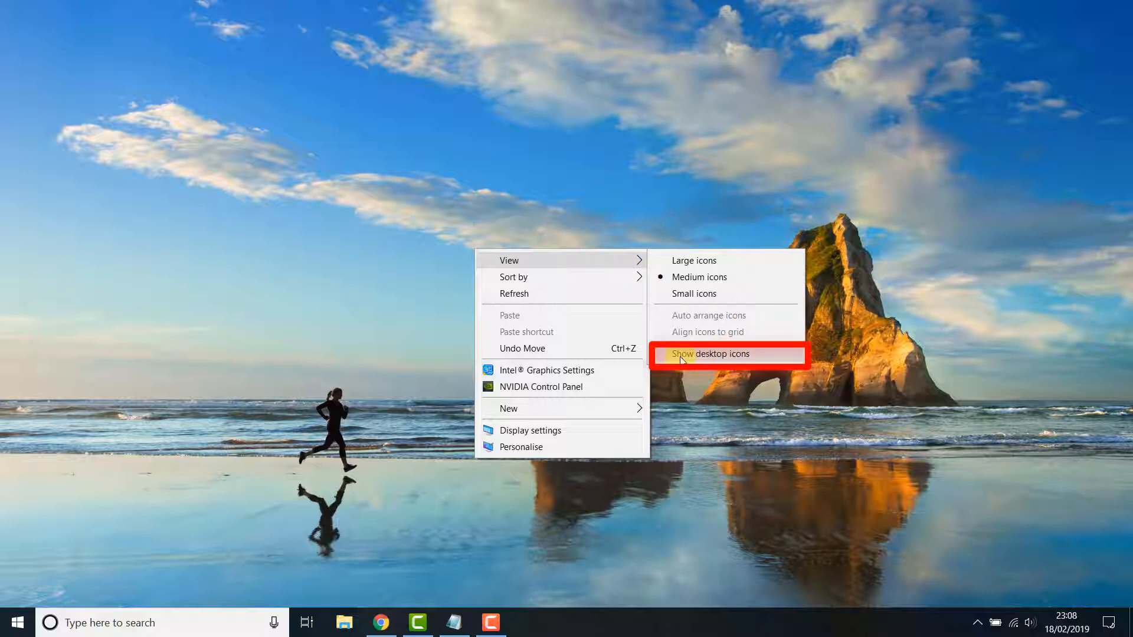
click(710, 354)
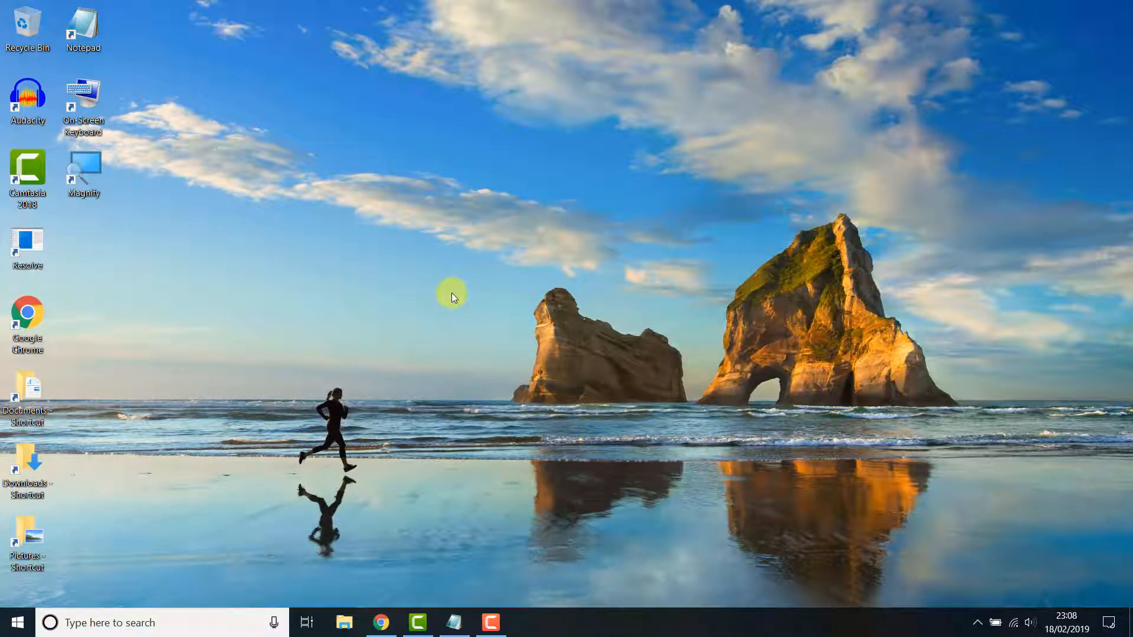
mouse_move(390, 252)
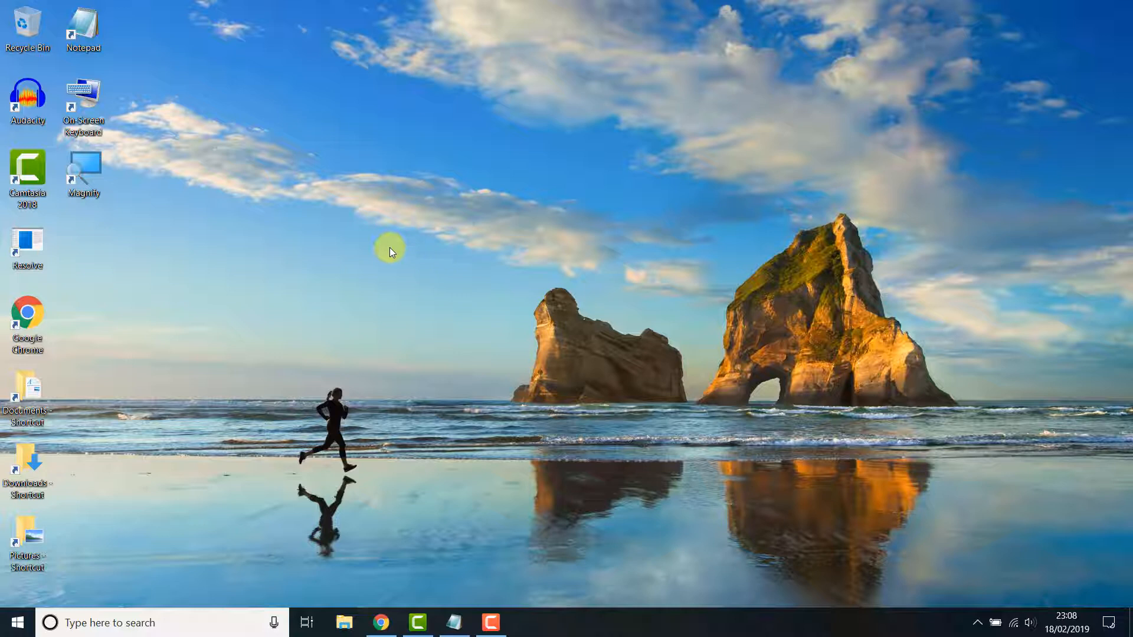
- Switch desktop icons to small, then back to medium size
right_click(390, 252)
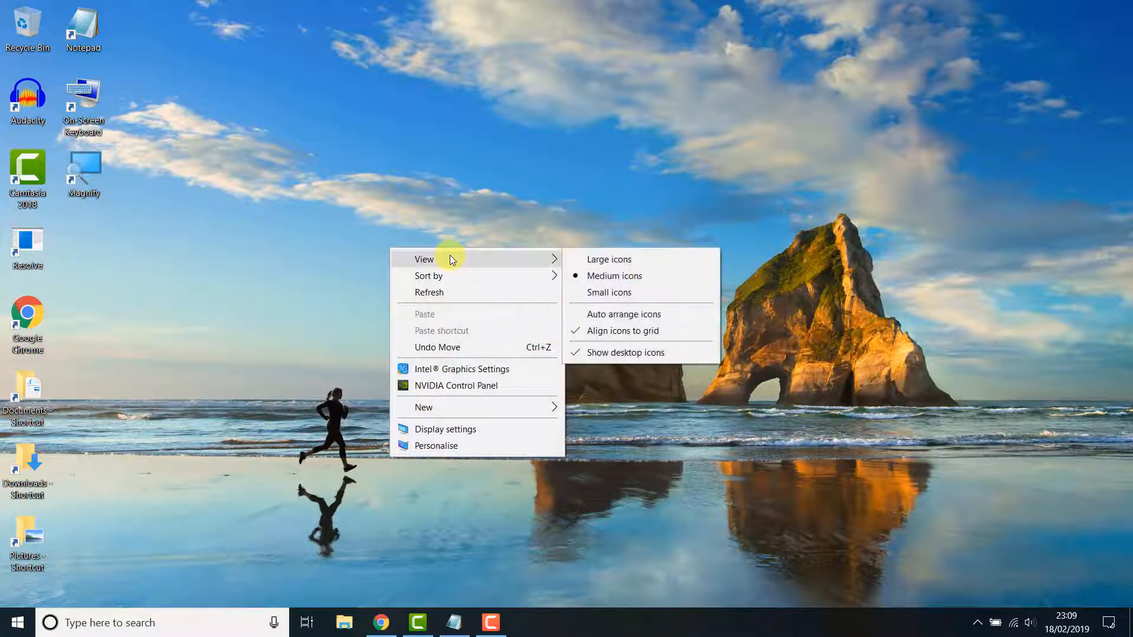
mouse_move(604, 284)
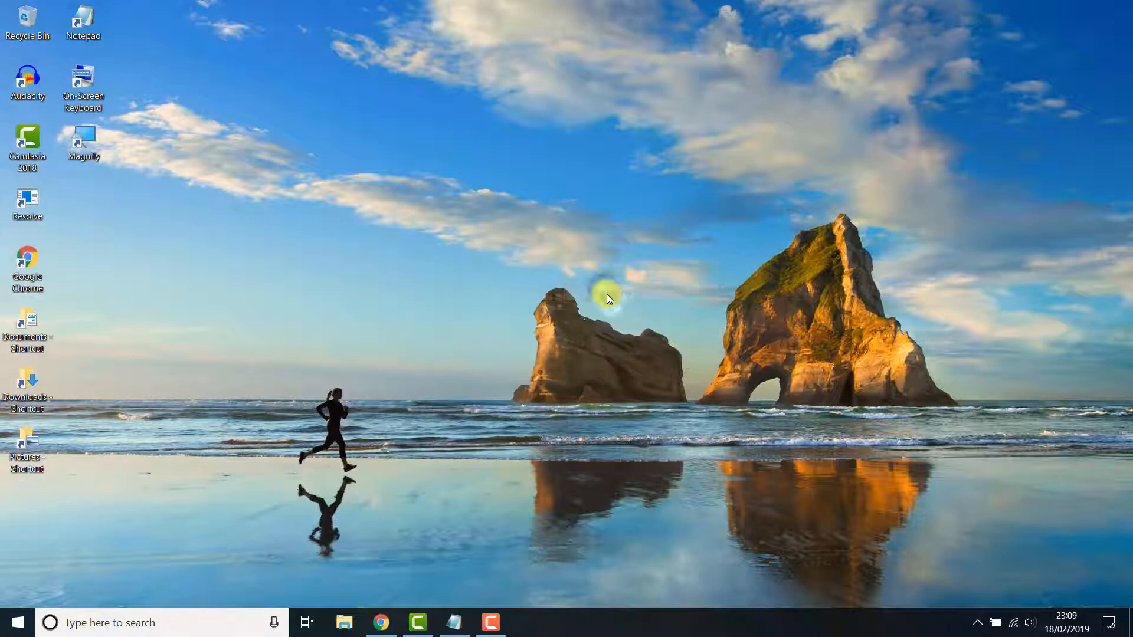
right_click(608, 299)
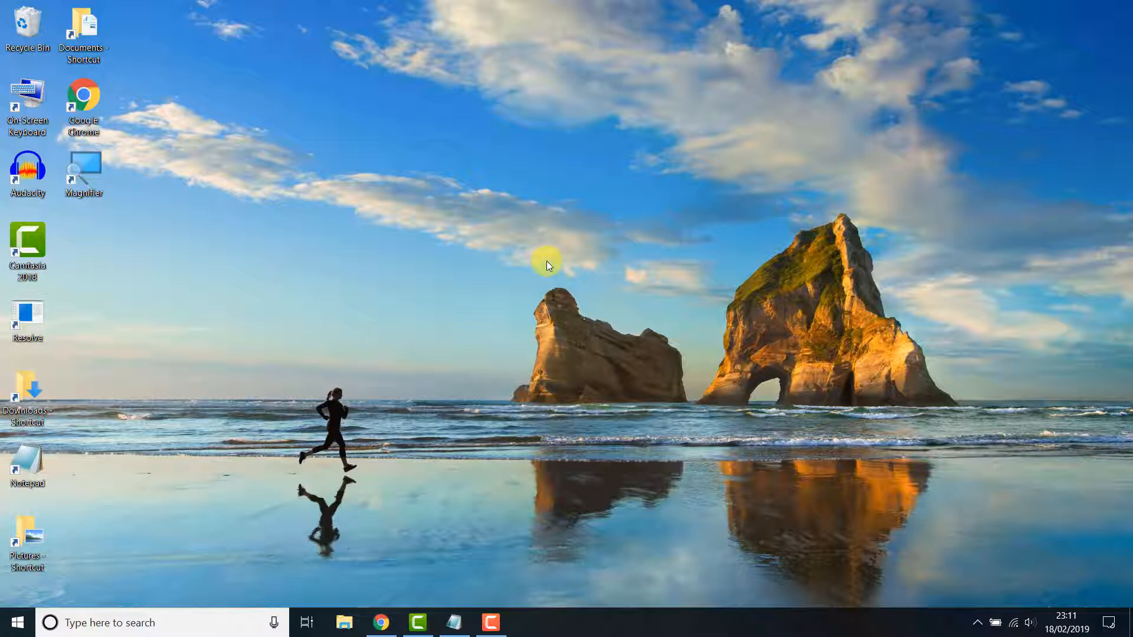
- Create a new folder named 'Desktop Stuff' and drag the selected shortcuts into it
right_click(547, 264)
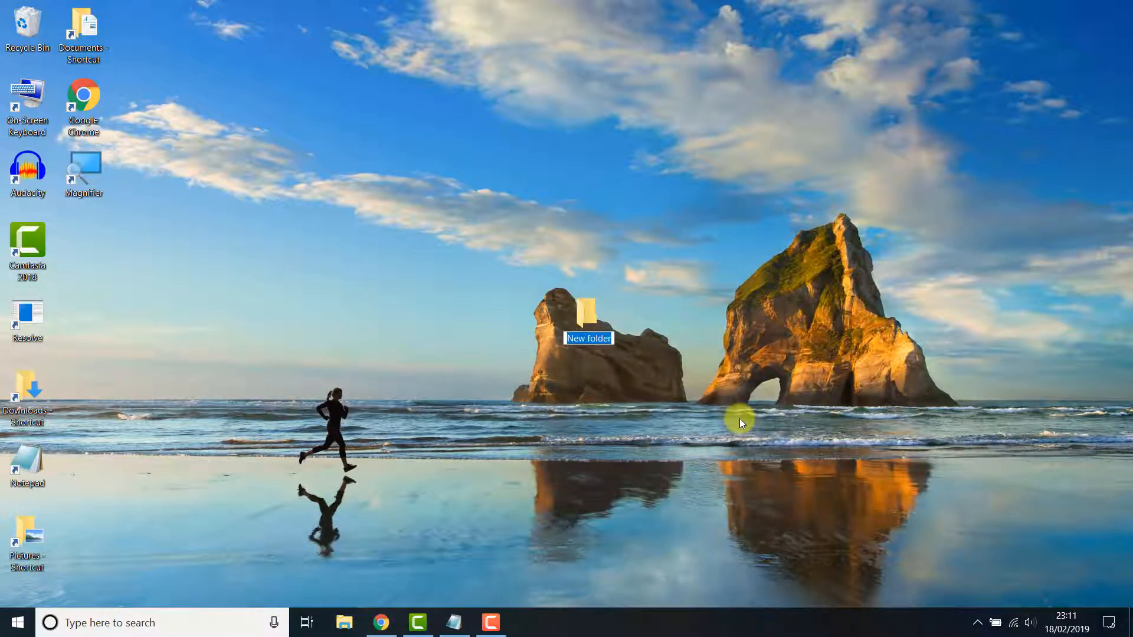
text(Desktop Stuff)
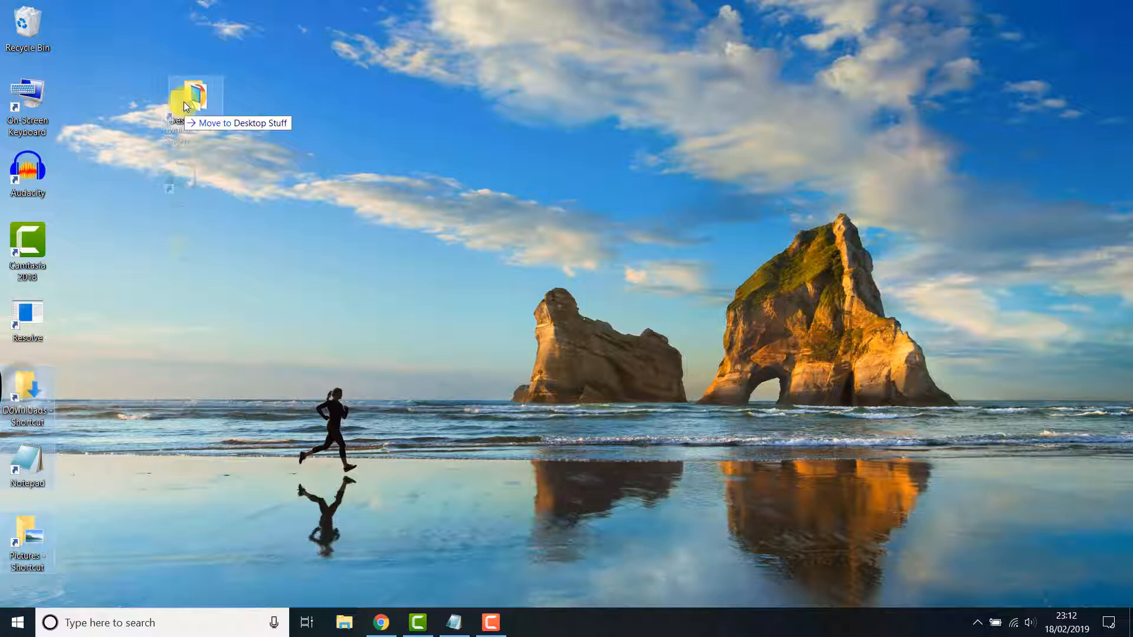
drag(188, 97, 98, 323)
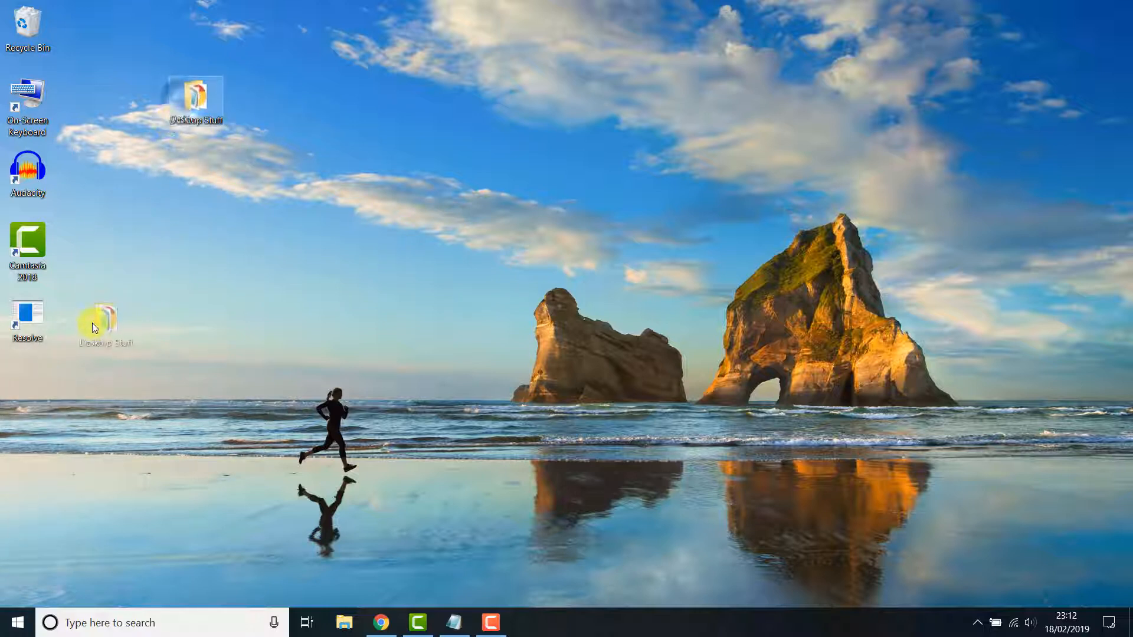